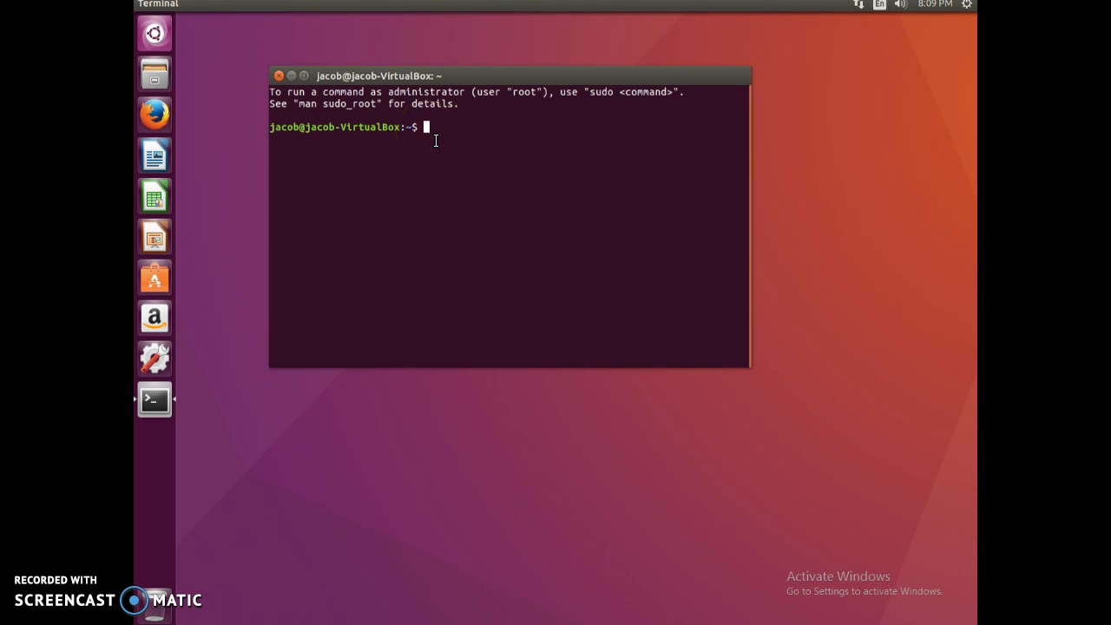
Run 'sudo apt-get install john' to begin installing John the Ripper.
type("sudo")
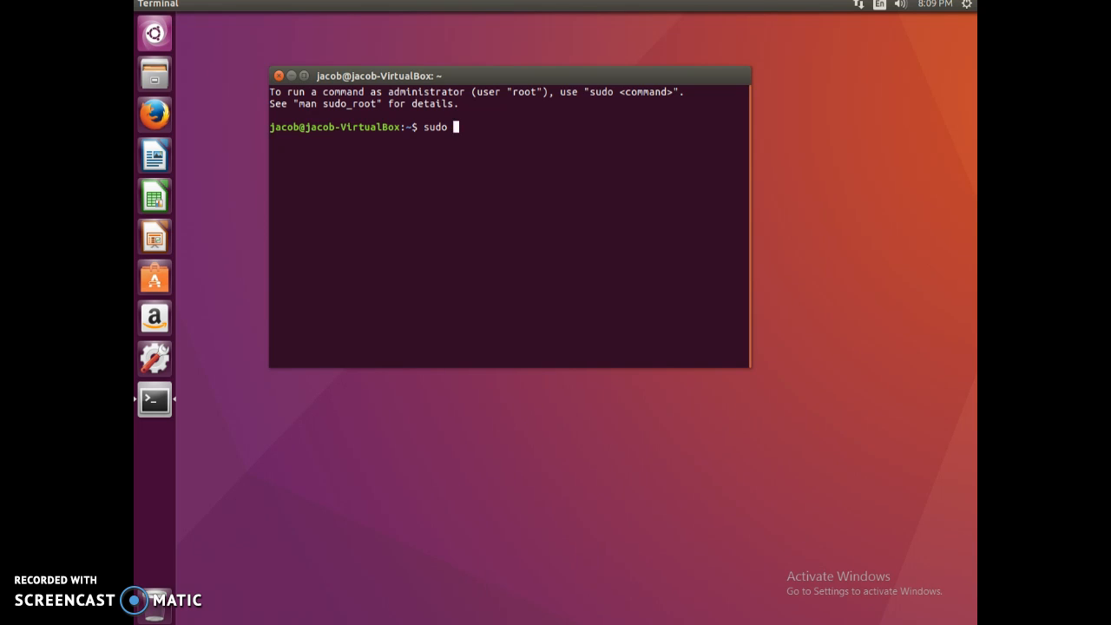
type("apt")
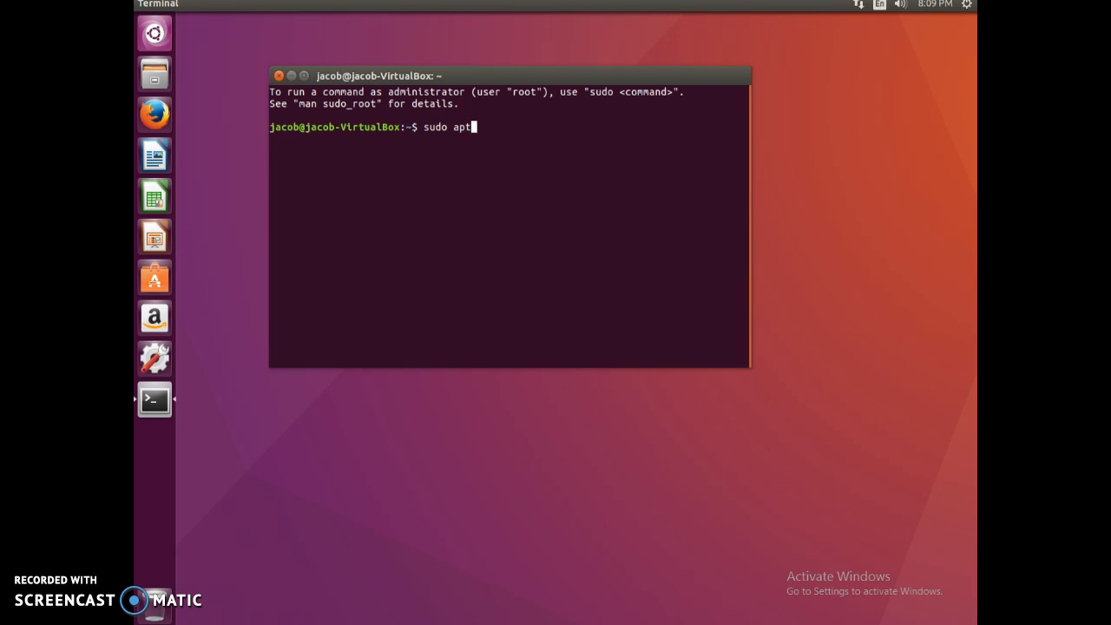
type("-ge")
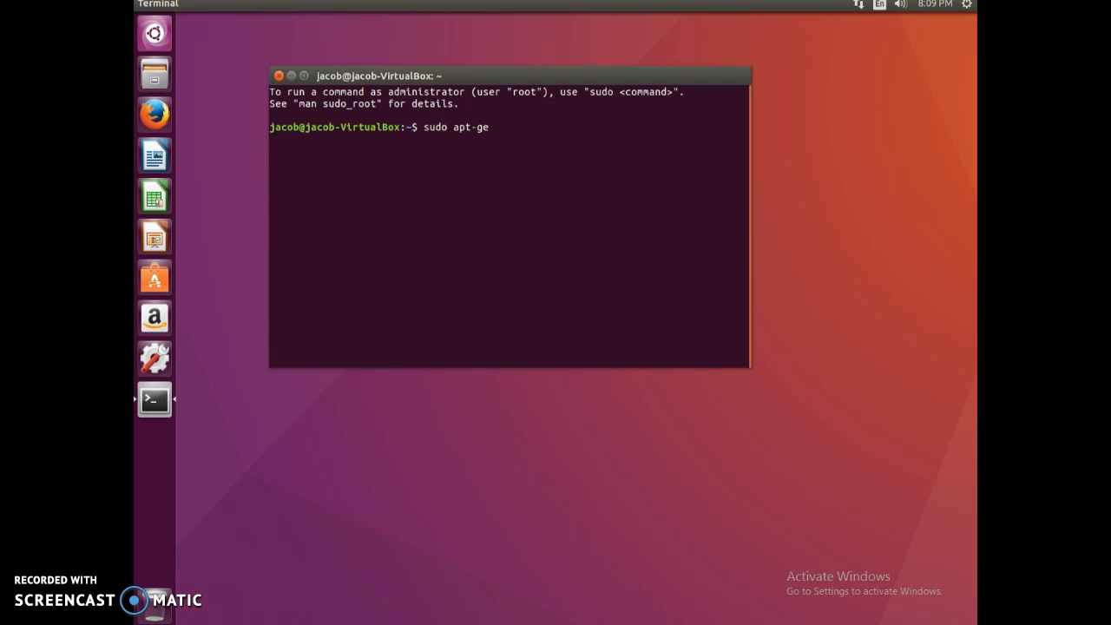
type("t install")
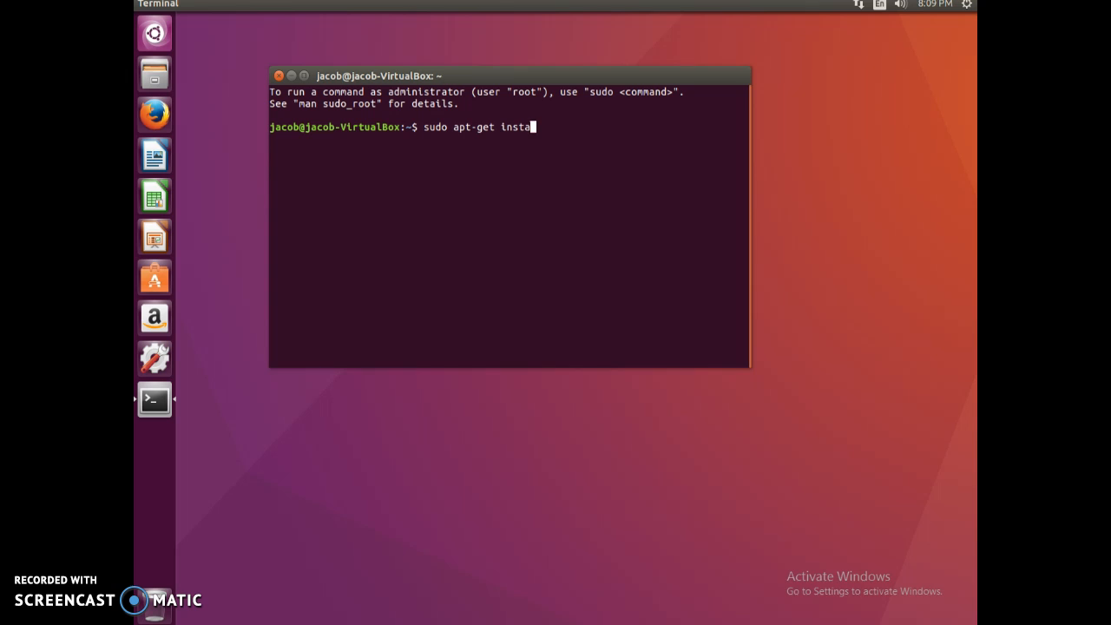
type("ll john")
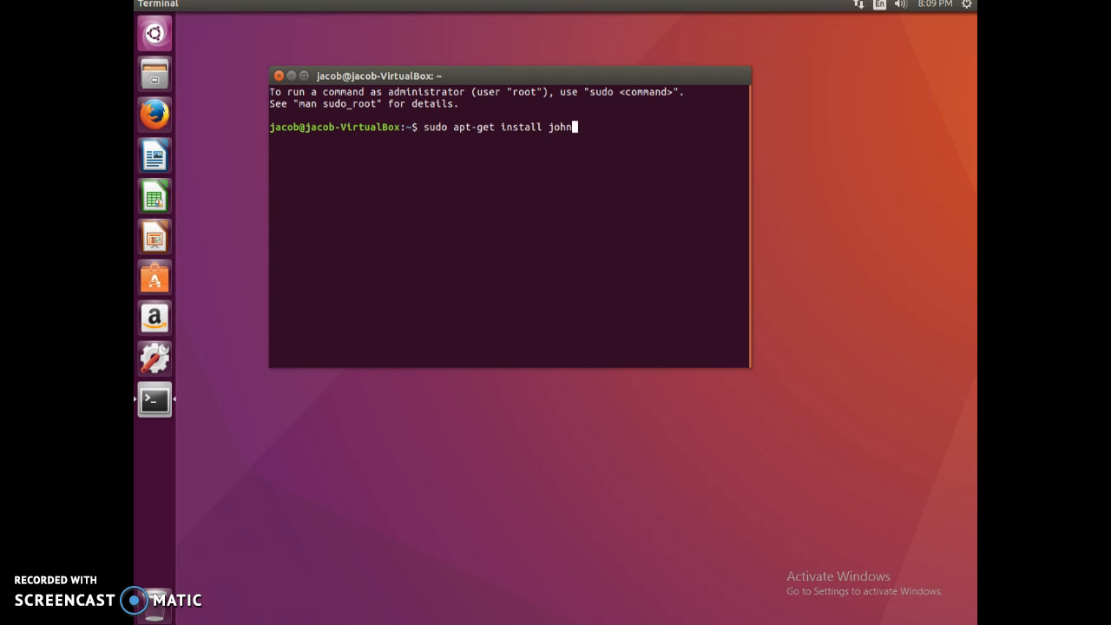
key("Return")
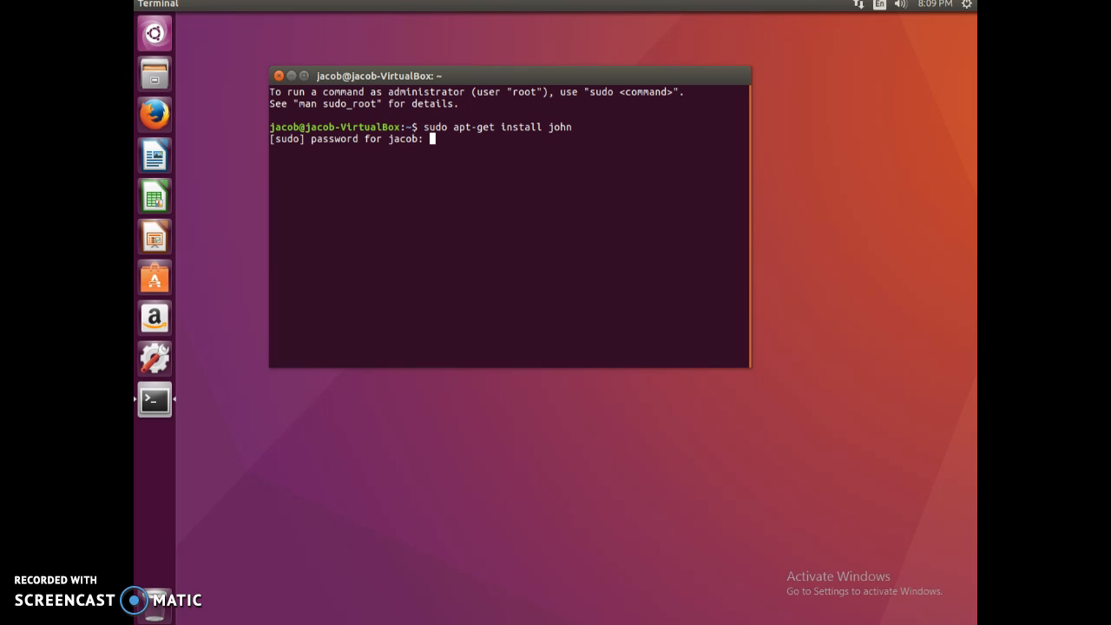
Submit the sudo password so apt-get installs john and john-data.
key("Return")
type("y")
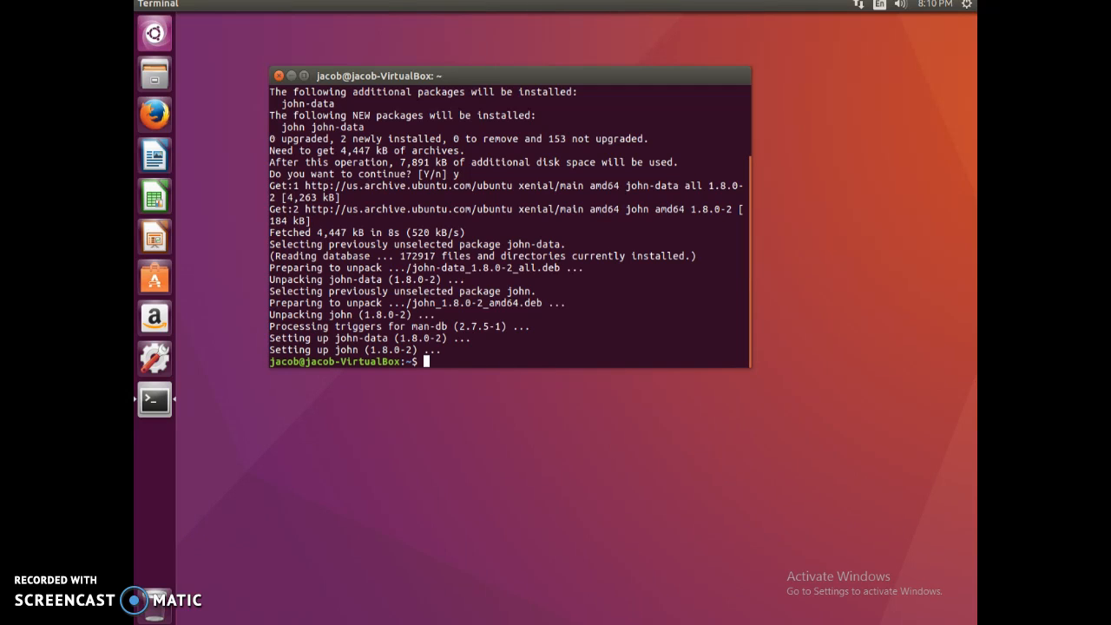
mouse_move(499, 360)
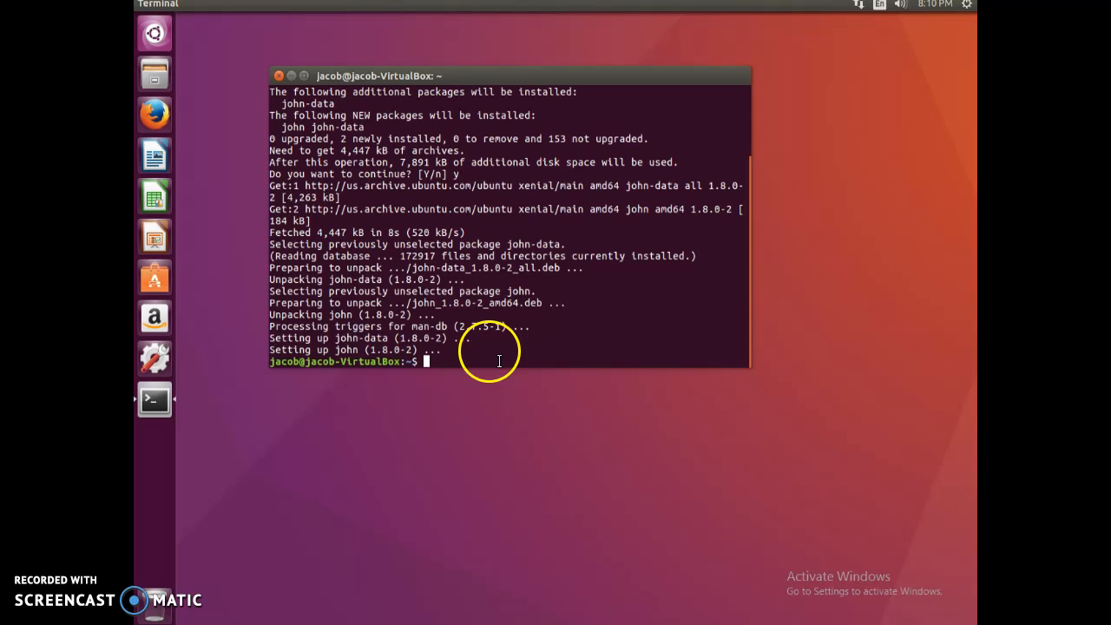
mouse_move(308, 321)
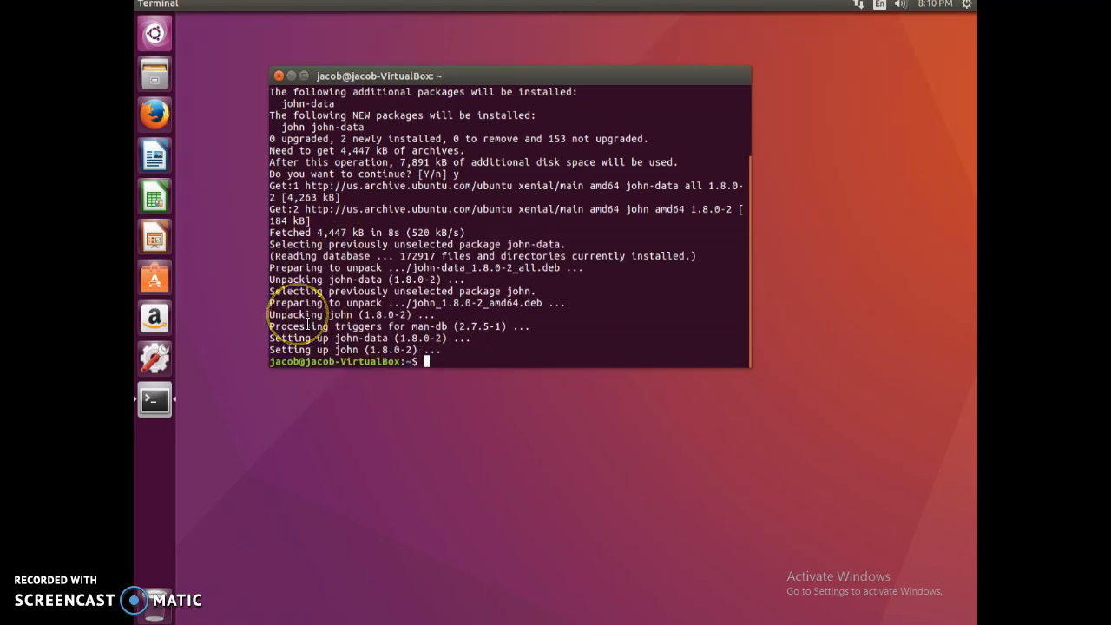
mouse_move(232, 286)
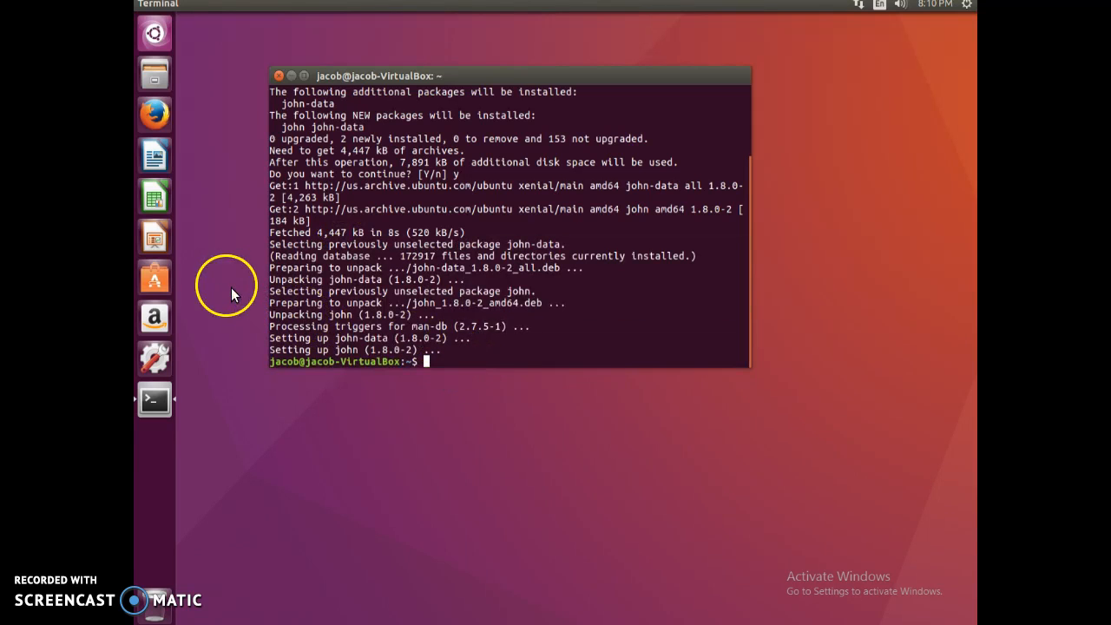